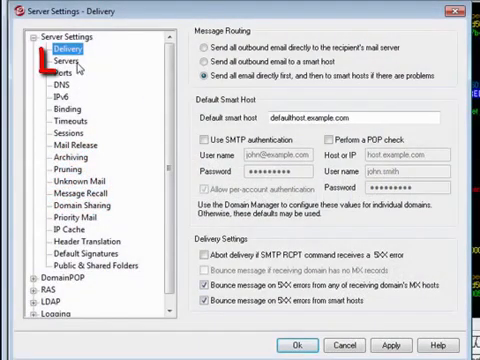
# - Open the Servers page from the Server Settings tree
pyautogui.click(63, 62)
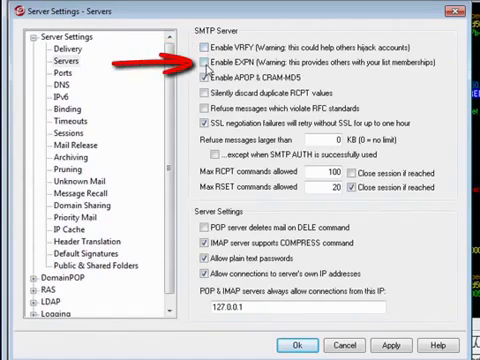
# - Enable EXPN and turn off APOP & CRAM-MD5 on the SMTP server
pyautogui.click(204, 64)
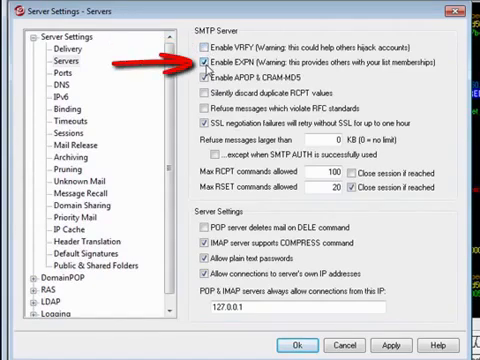
pyautogui.click(198, 65)
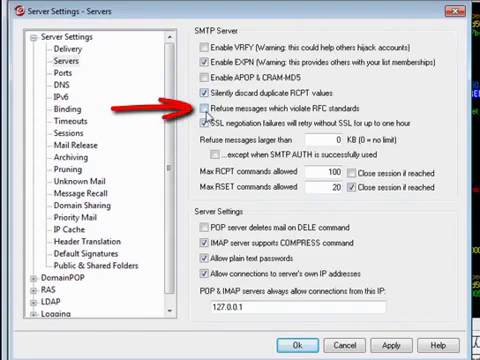
pyautogui.click(204, 106)
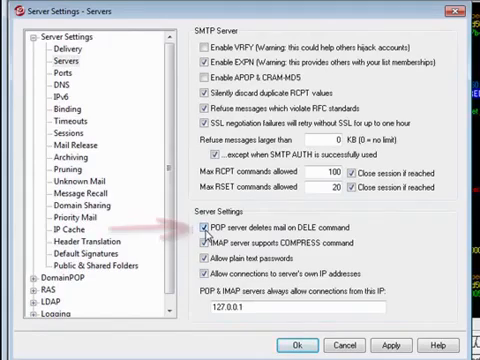
# - Enable 'POP server deletes mail on DELE command'
pyautogui.click(202, 233)
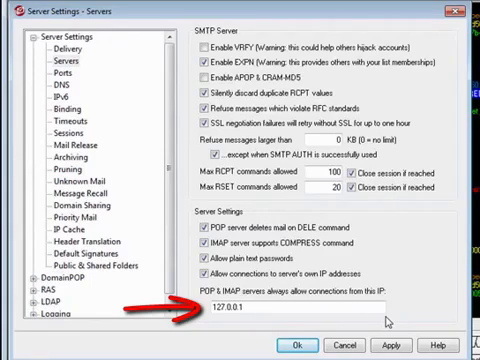
# - Apply the Servers settings and acknowledge the 'Your changes have been saved' message
pyautogui.click(390, 344)
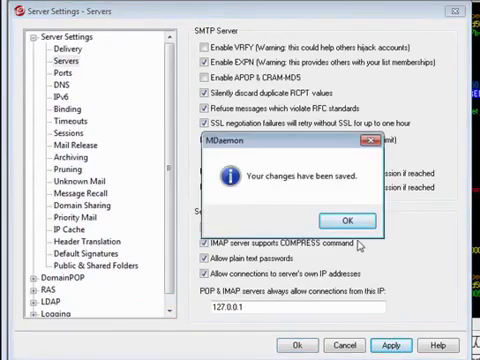
pyautogui.click(343, 220)
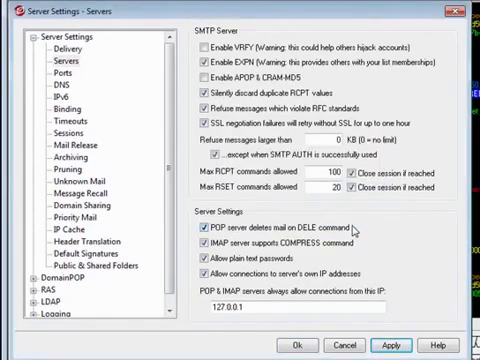